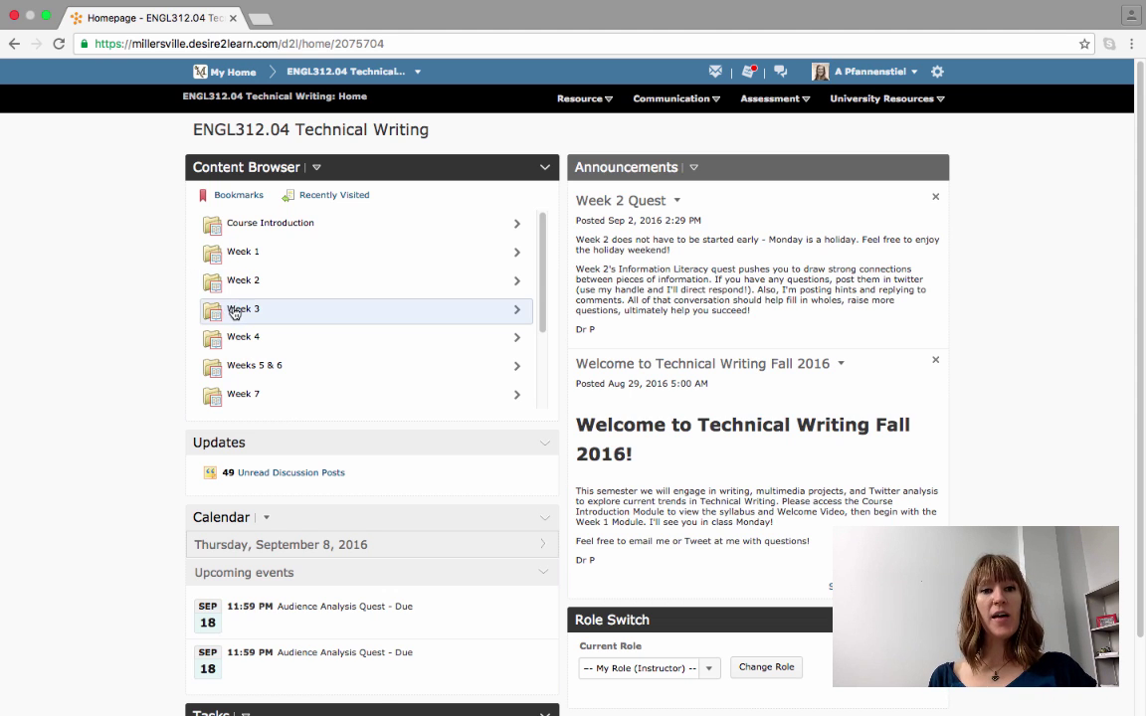
- Expand Week 3 in the Content Browser widget to list its items
left_click(243, 310)
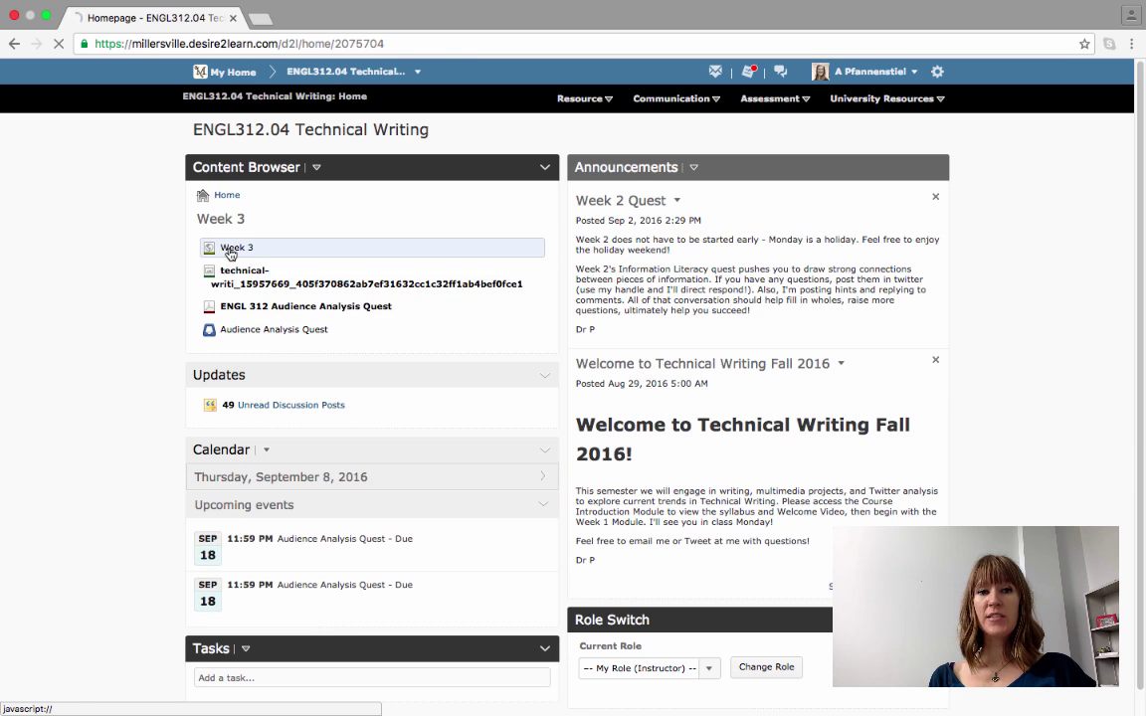
- Show the Week 3 overview page with its readings, assignment and due dates
left_click(237, 247)
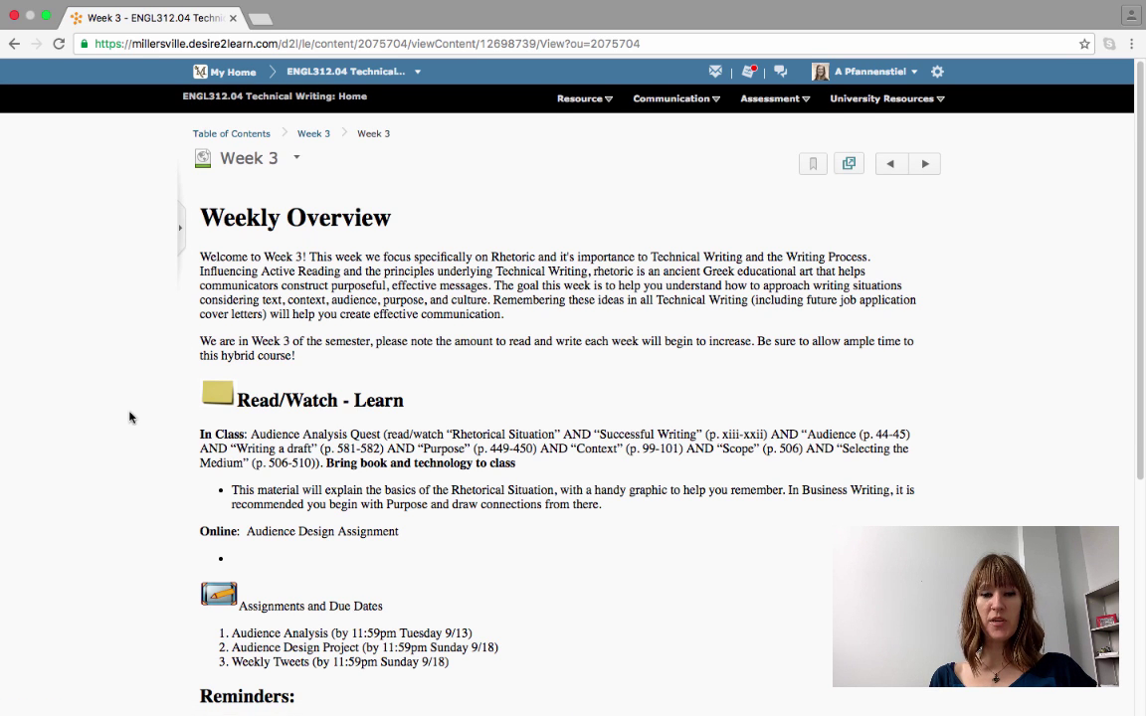
scroll("down", 3)
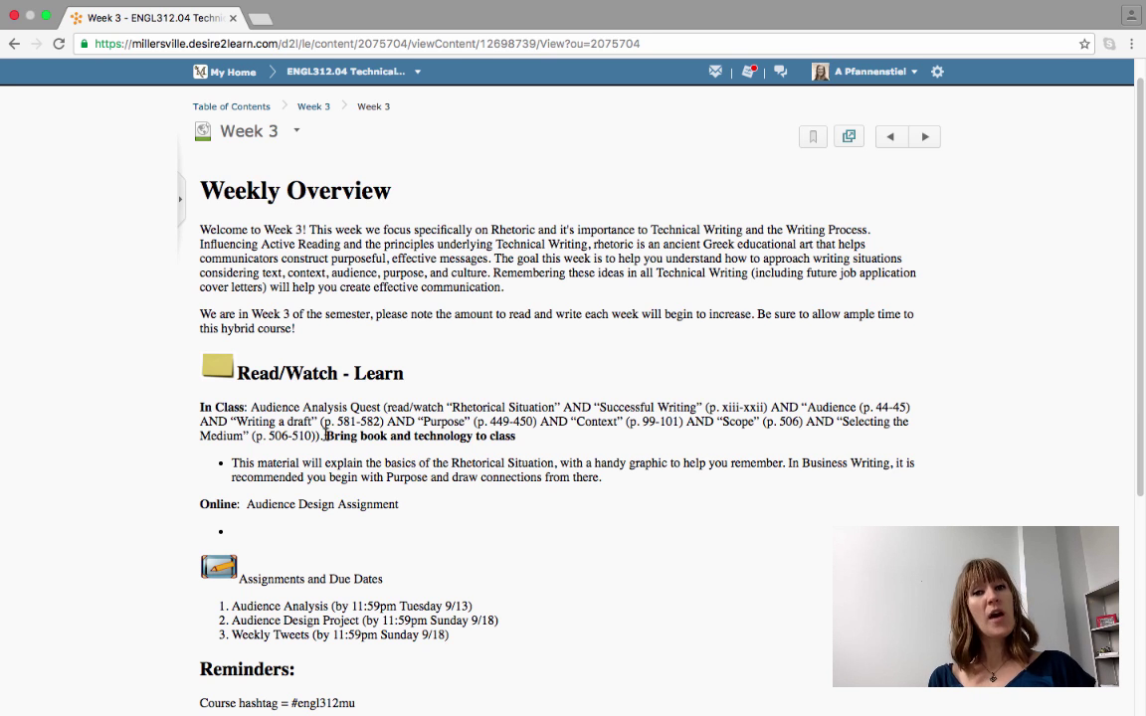
mouse_move(380, 521)
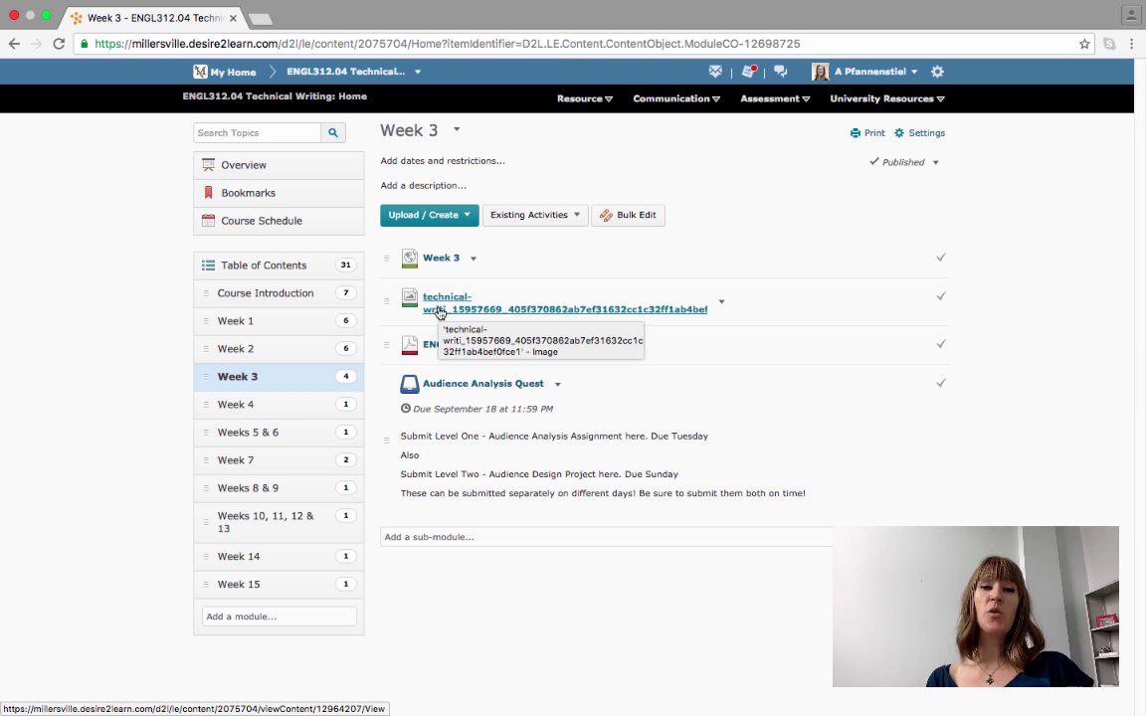
- View the Technical Writing Process infographic down to its Five Steps section
left_click(445, 303)
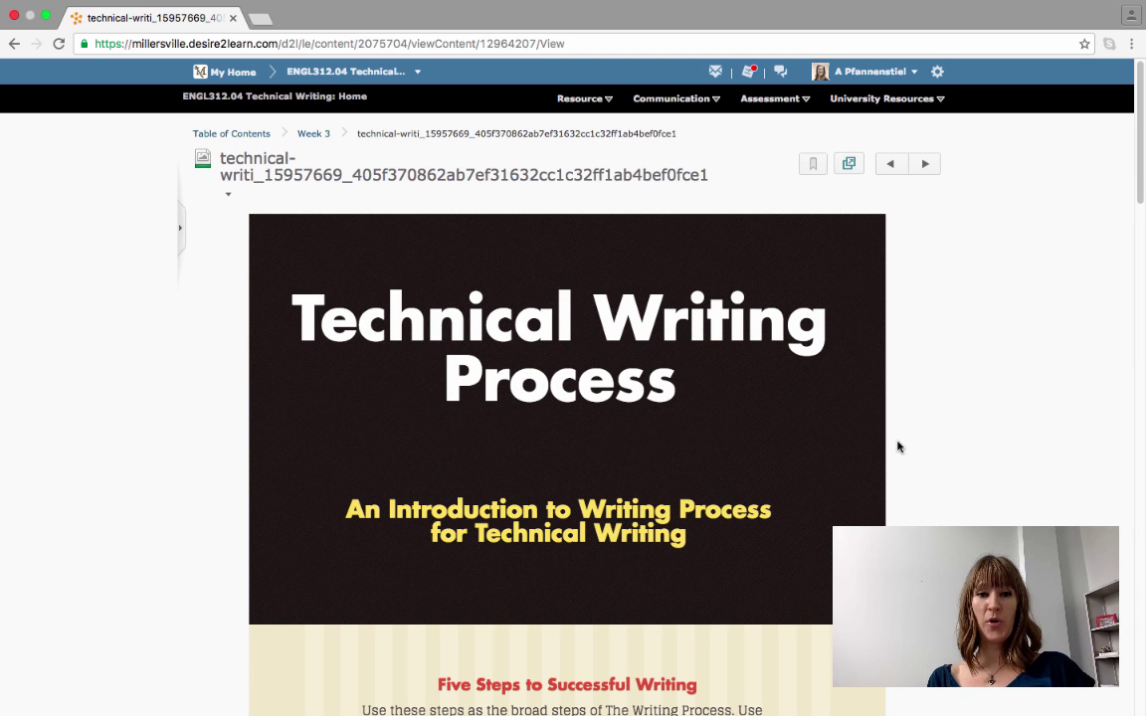
scroll("down", 3)
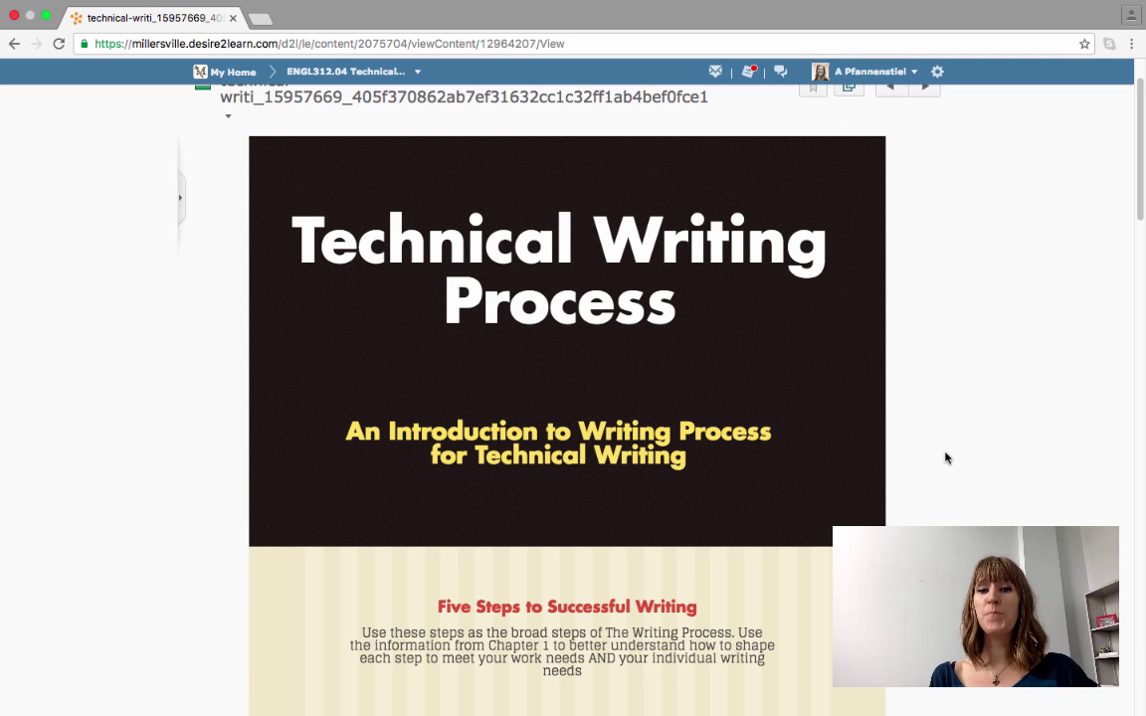
- Scroll the infographic to its Preparation, Research and Organization steps
scroll("down", 3)
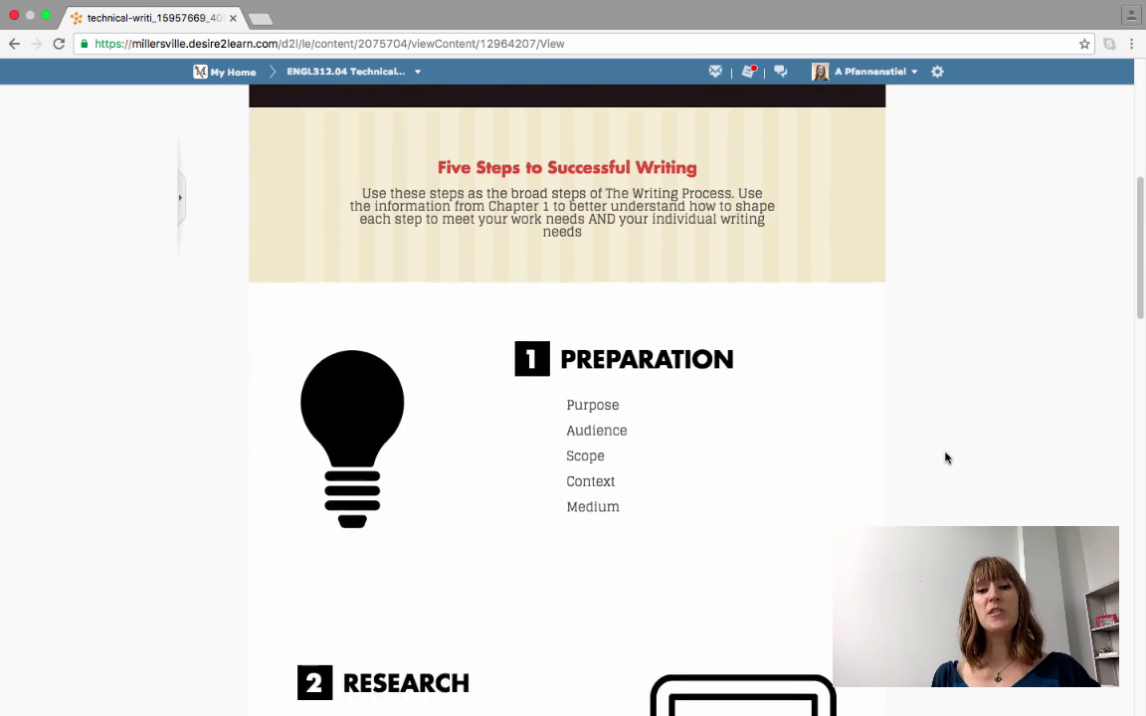
scroll("down", 3)
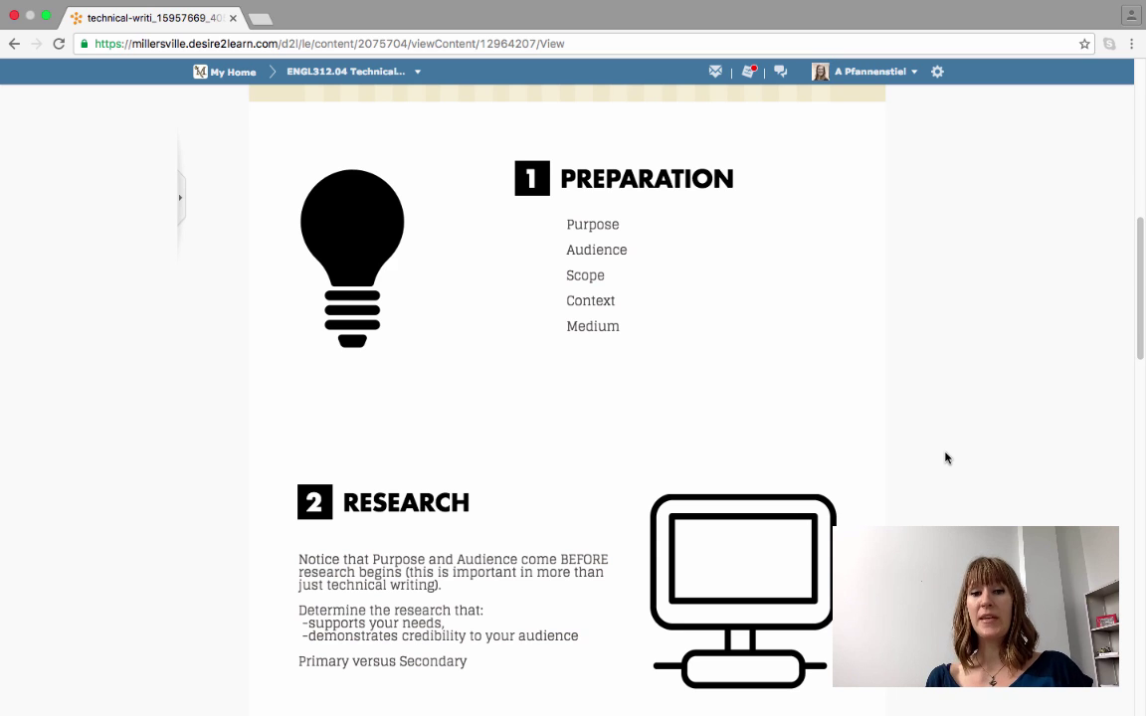
scroll("down", 3)
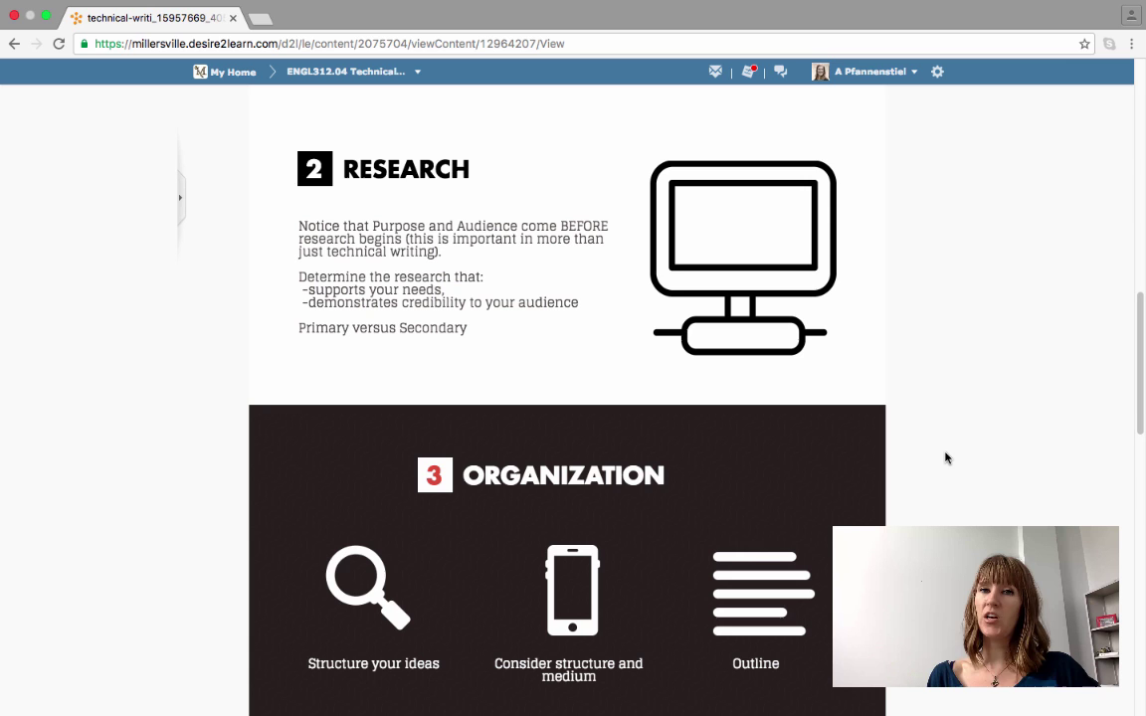
- Scroll the infographic to its Writing and Revision steps and the Source citation
scroll("down", 3)
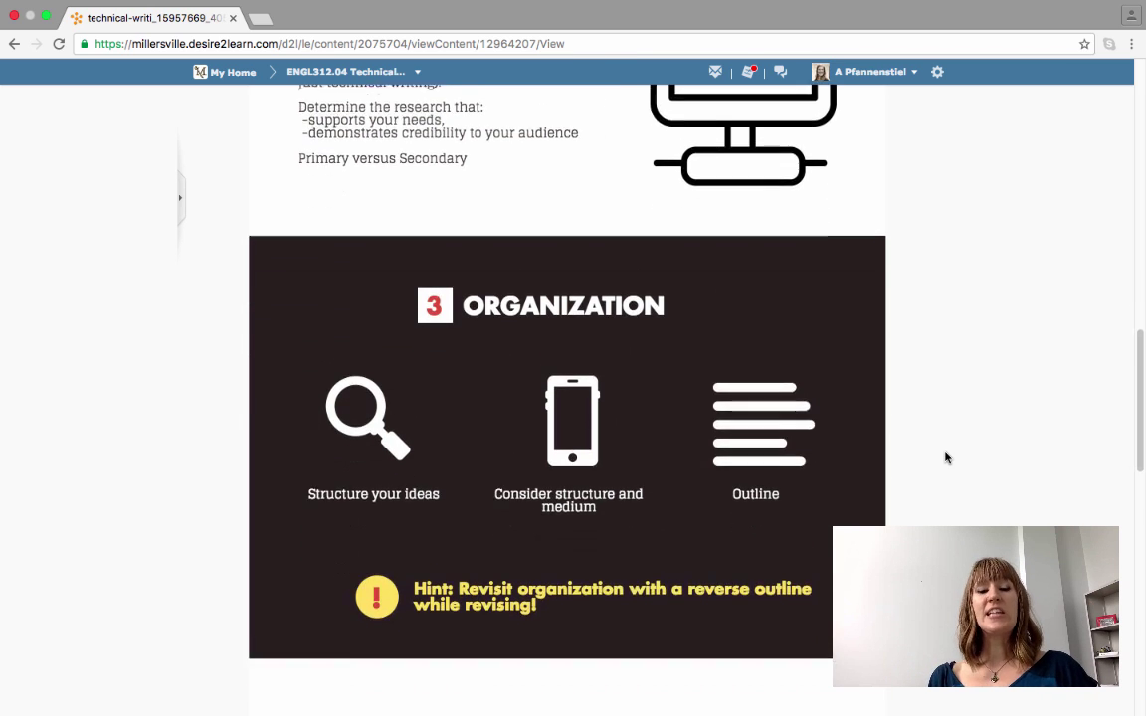
scroll("down", 3)
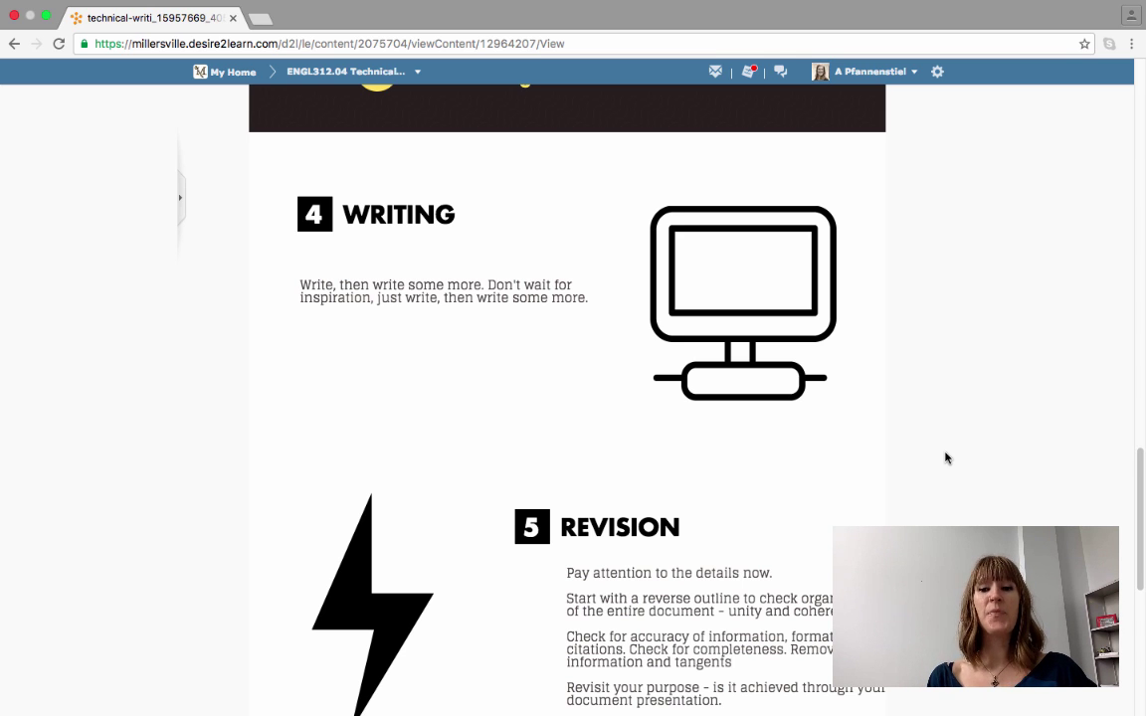
scroll("down", 3)
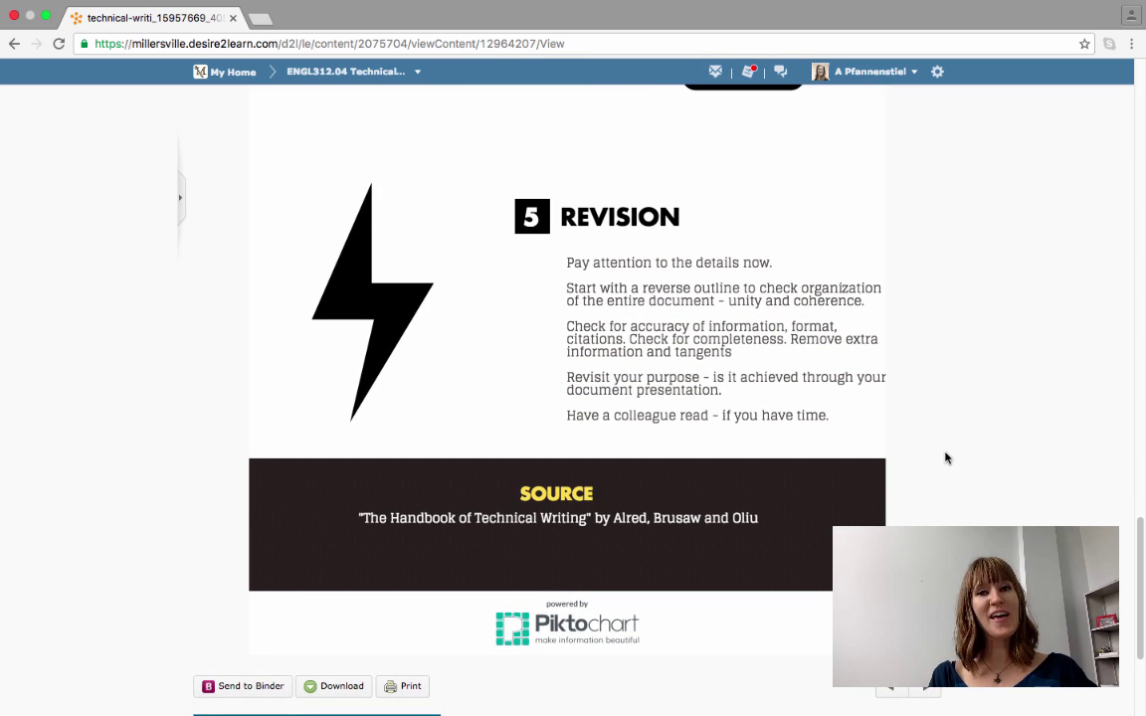